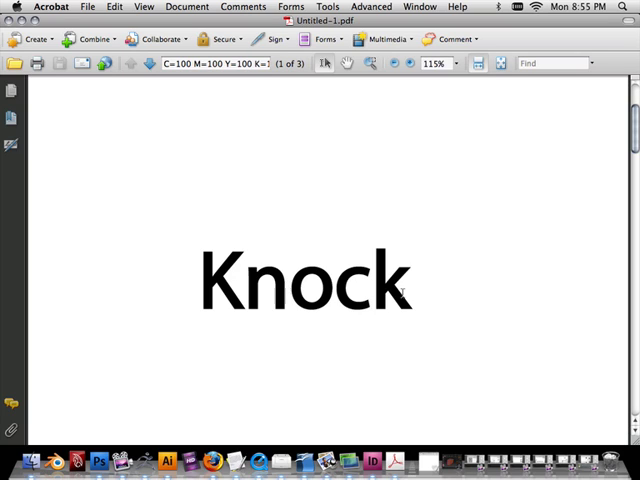
mouse_move(345, 410)
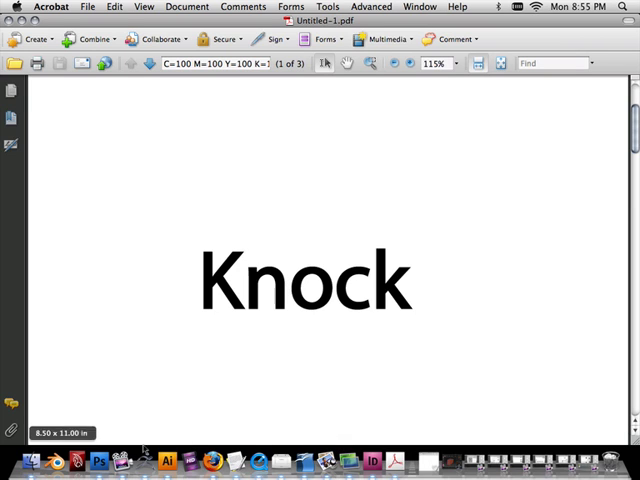
mouse_move(166, 461)
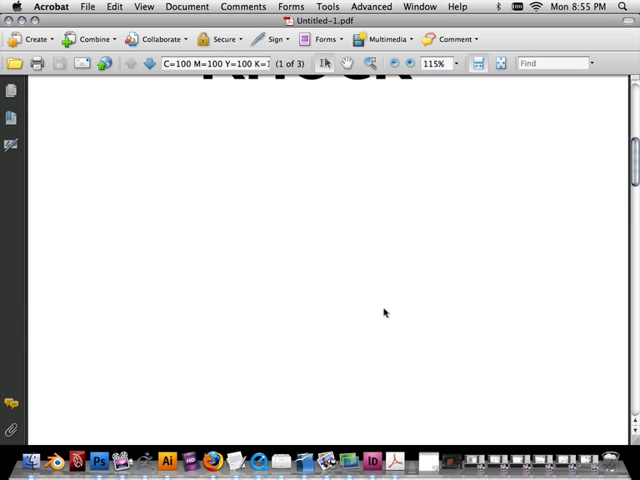
Browse separation plates on pages 2 and 3, return to page 1, then scroll to page 3.
scroll(down, 3)
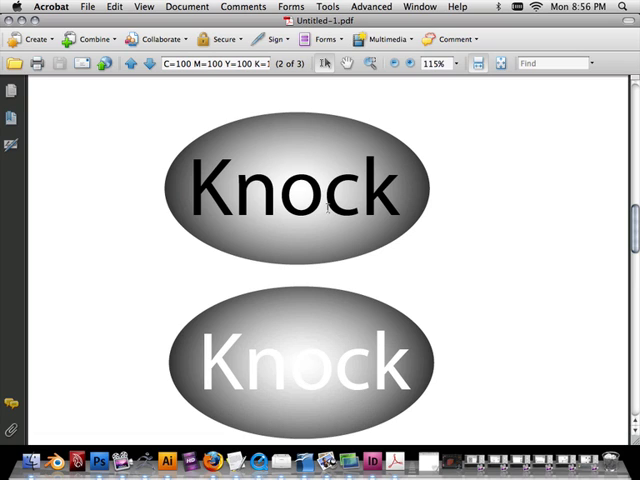
mouse_move(300, 380)
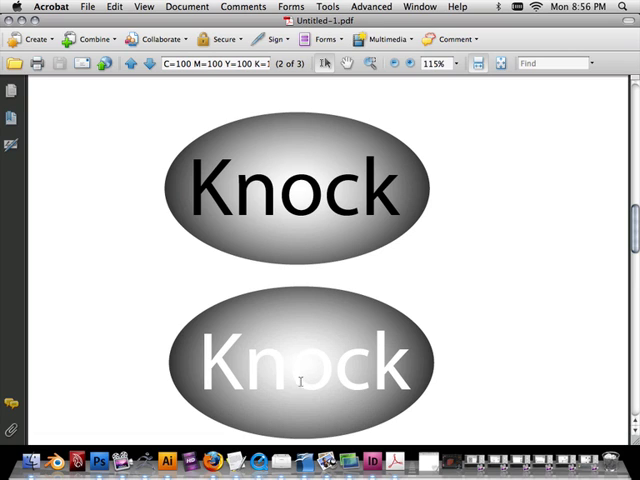
mouse_move(378, 318)
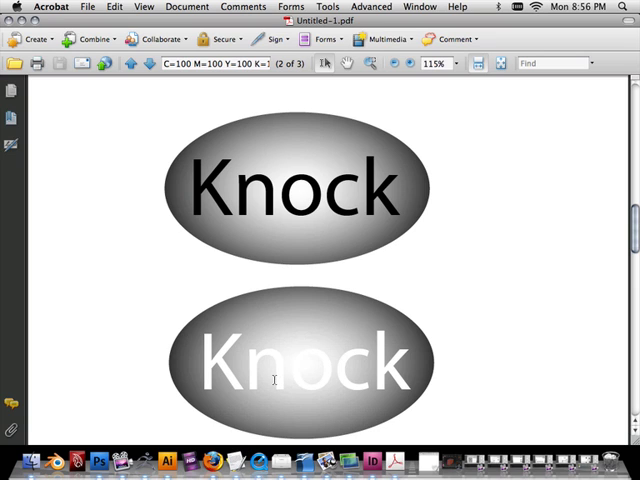
click(165, 461)
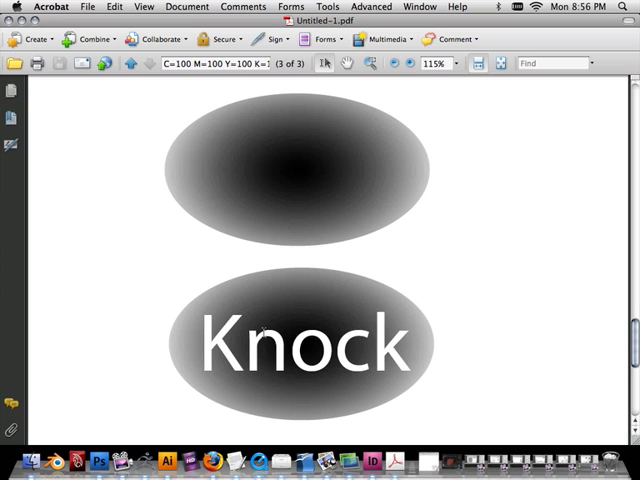
click(135, 63)
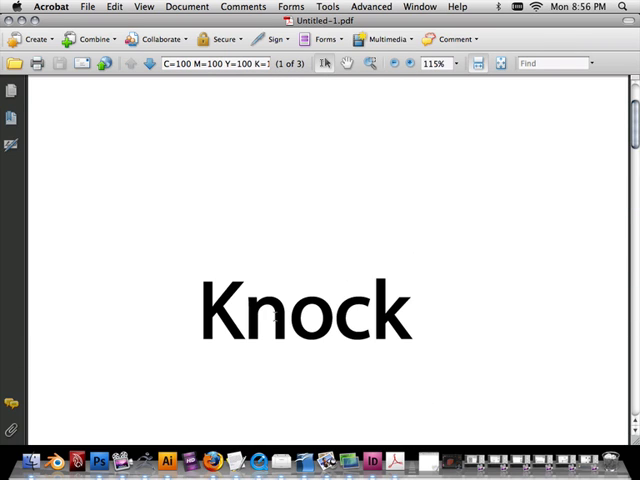
scroll(down, 3)
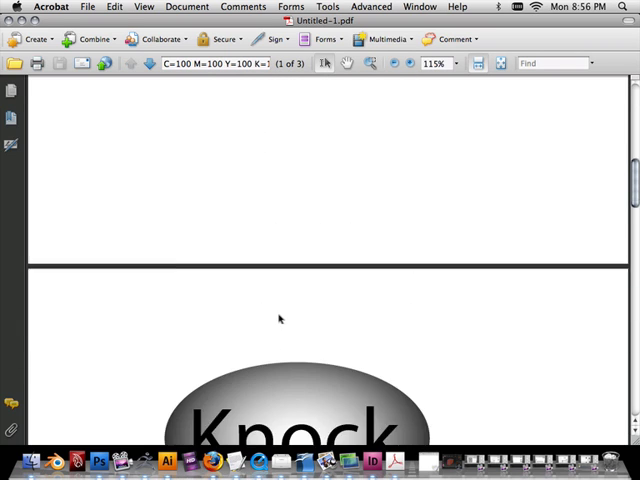
scroll(down, 3)
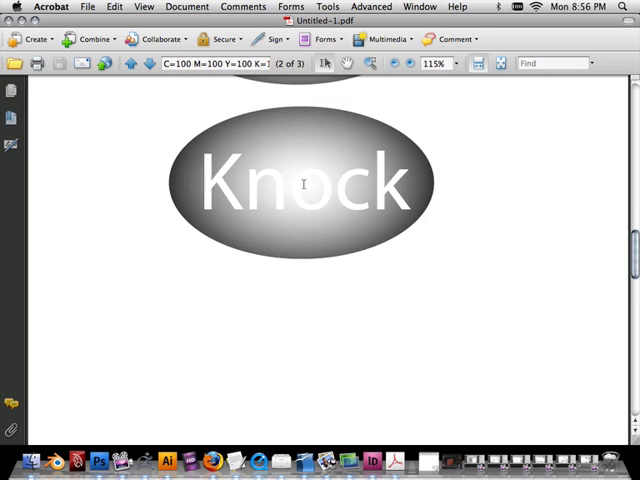
scroll(down, 3)
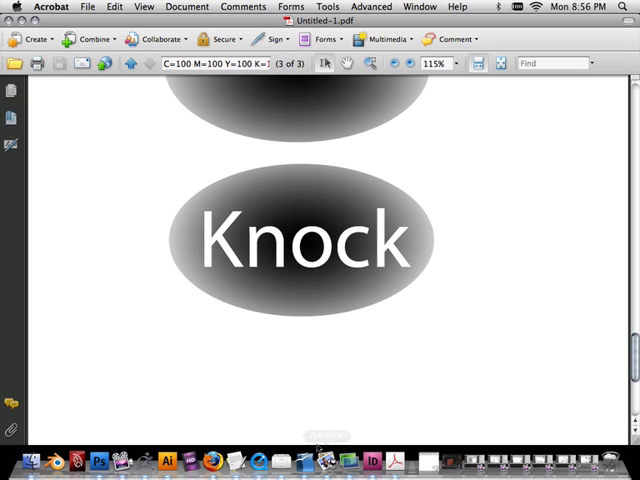
mouse_move(168, 460)
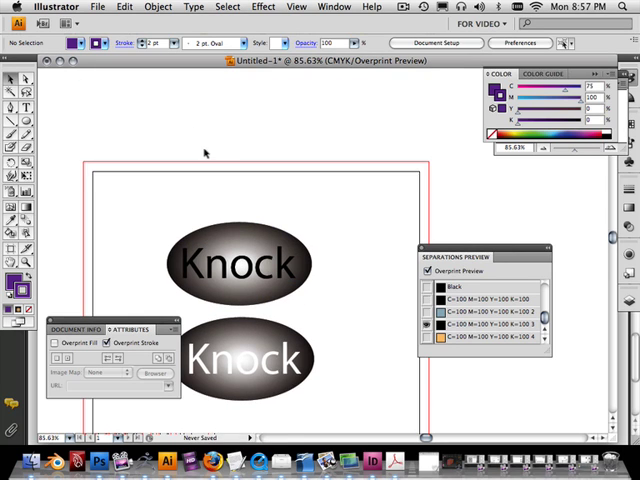
Turn the plate eye icons back on in the Separations Preview panel.
click(430, 338)
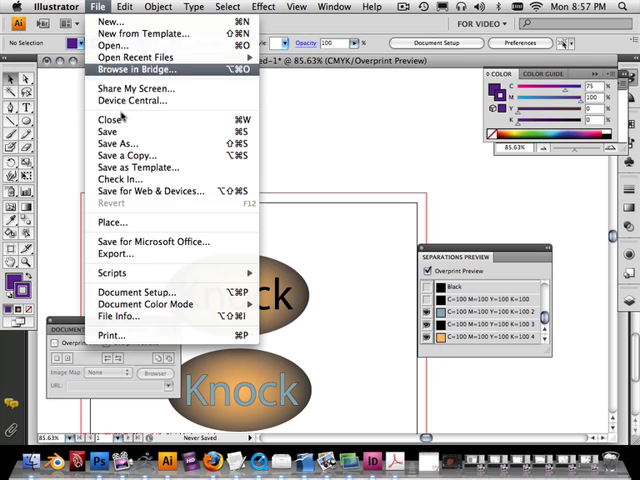
mouse_move(150, 190)
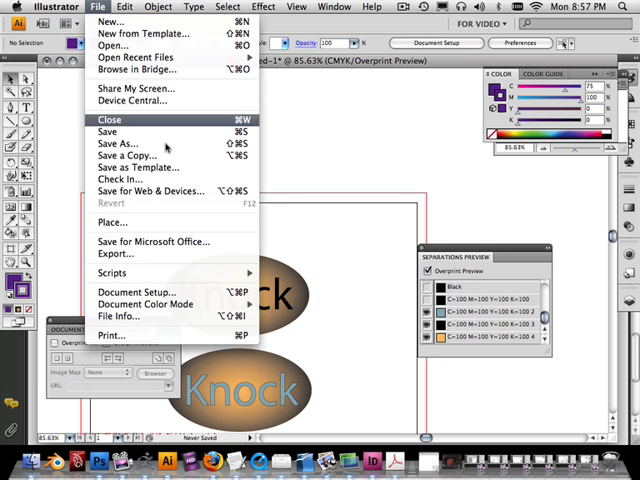
mouse_move(116, 253)
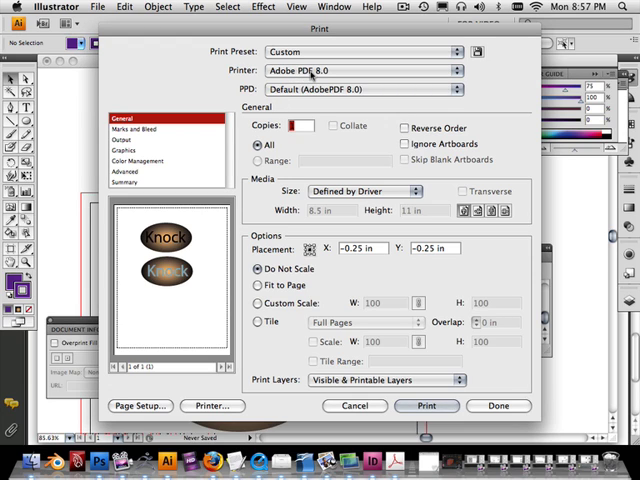
In Print Output settings, enable Overprint Black and choose a finer printer resolution.
click(119, 148)
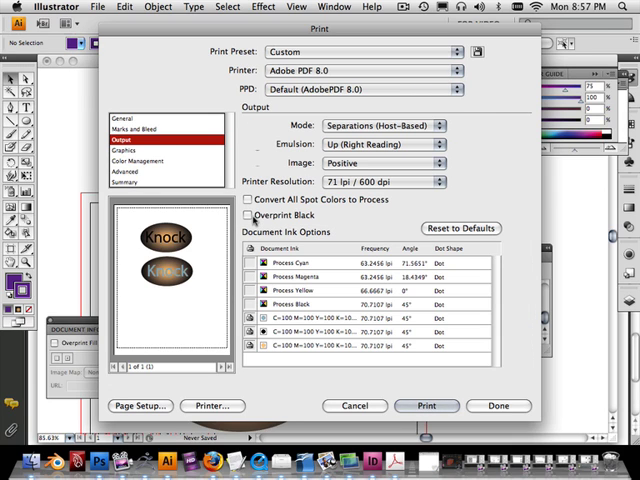
click(250, 215)
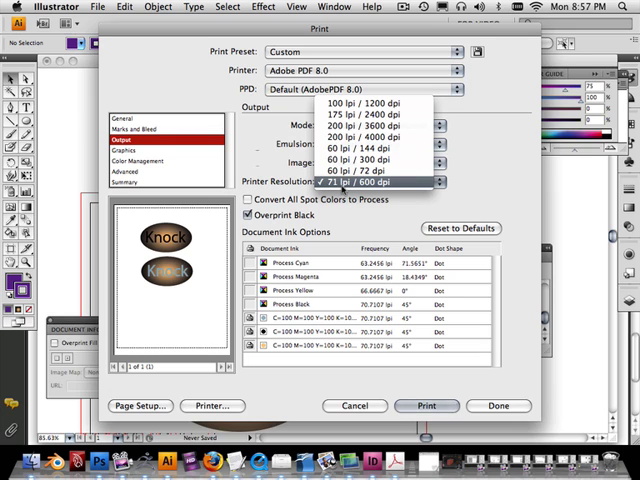
mouse_move(358, 104)
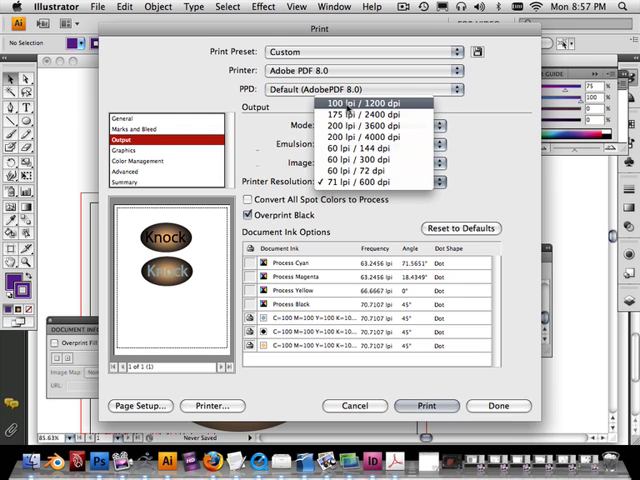
mouse_move(365, 128)
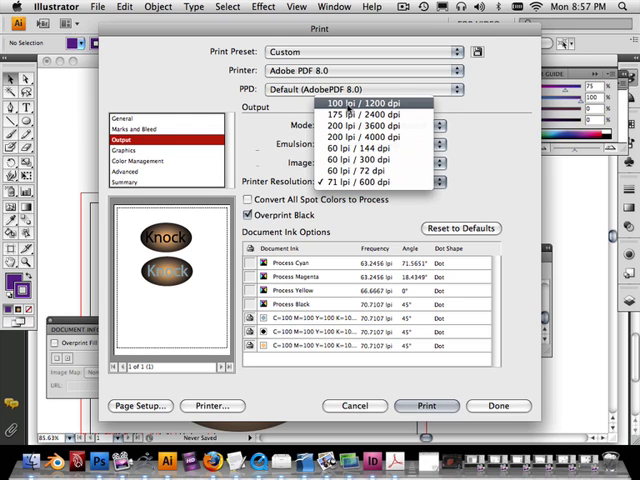
click(360, 102)
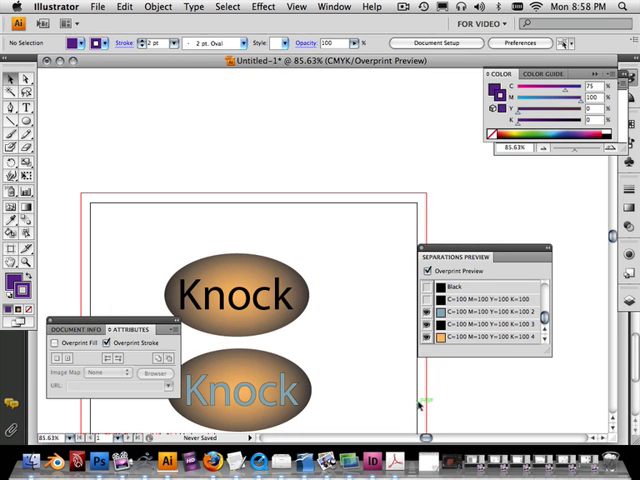
mouse_move(375, 368)
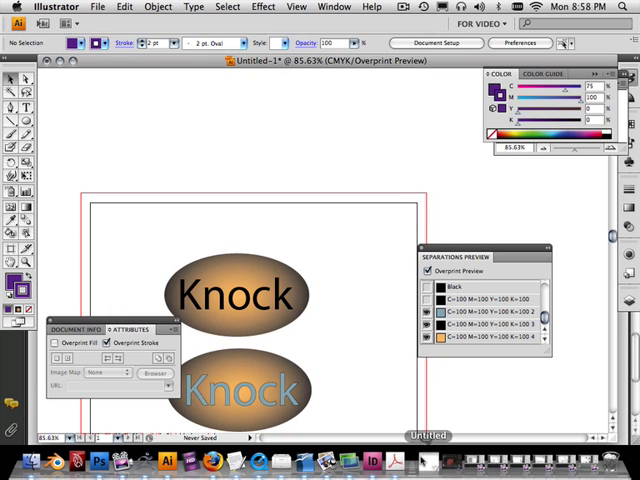
Close the separations PDF in Acrobat and reopen Illustrator's Print dialog.
click(405, 461)
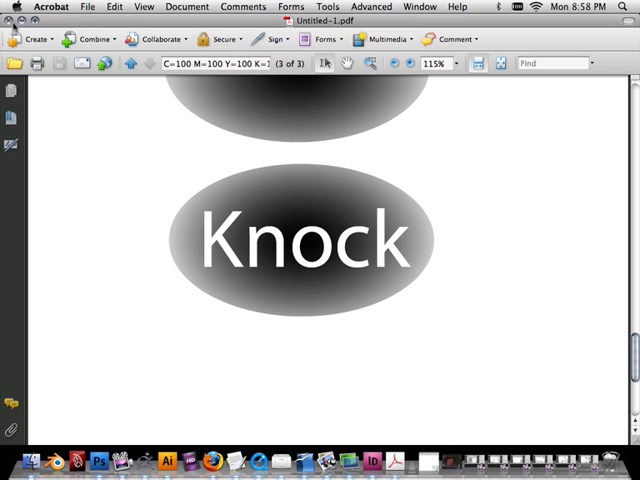
click(159, 461)
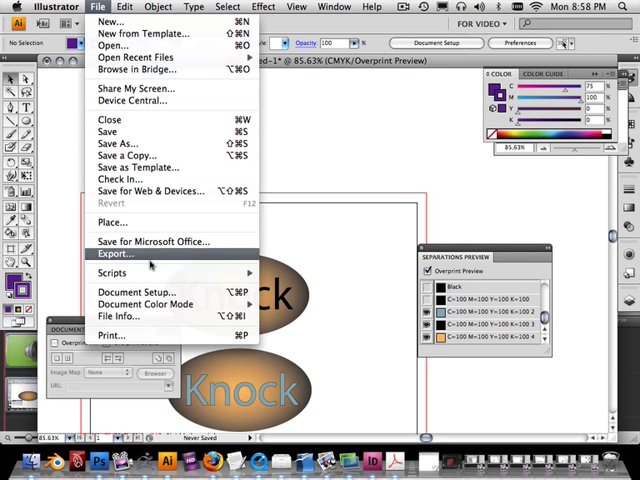
click(110, 335)
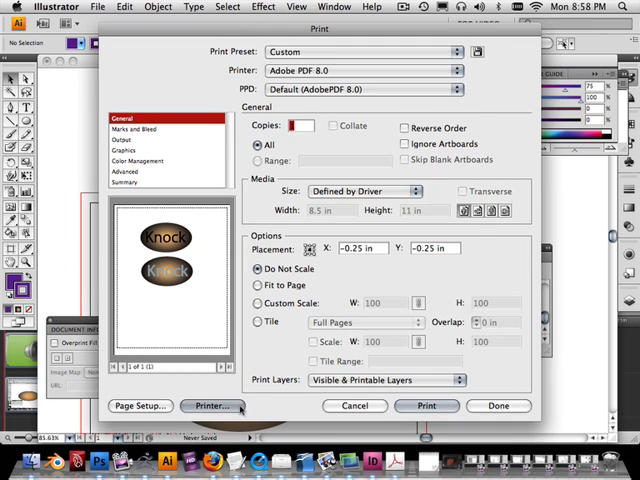
Print the Knock artwork via Save as PDF to 'Untitled-2' on the Desktop.
click(210, 405)
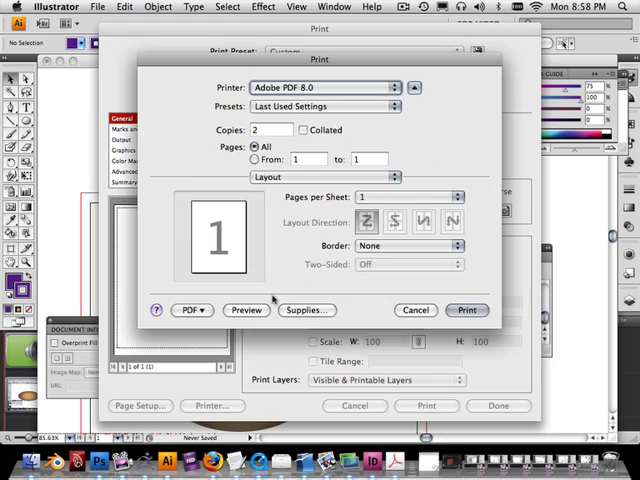
click(190, 310)
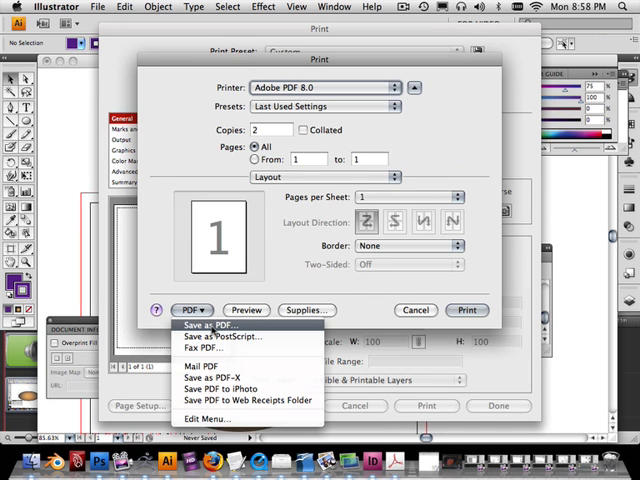
click(203, 323)
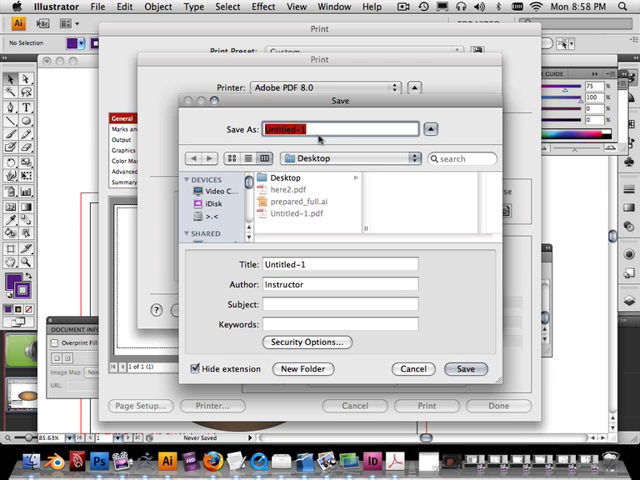
text(Untitled-2)
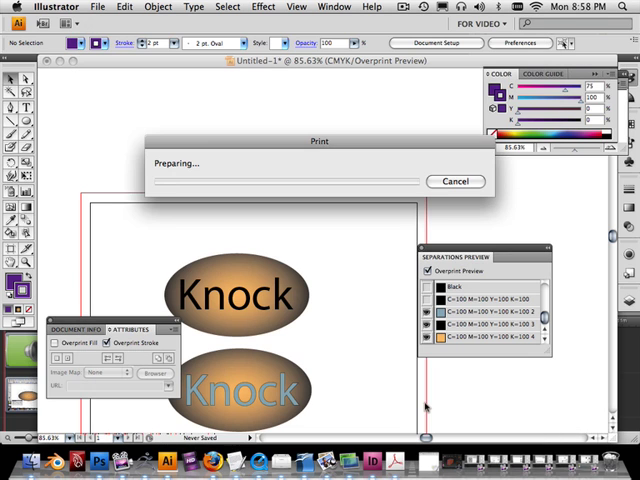
click(456, 181)
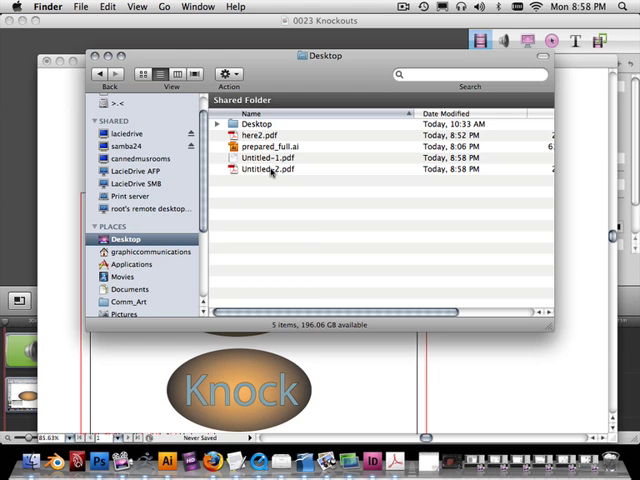
click(280, 169)
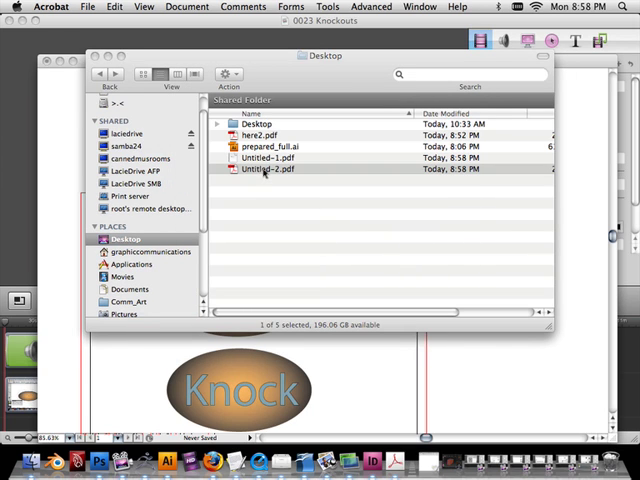
click(275, 158)
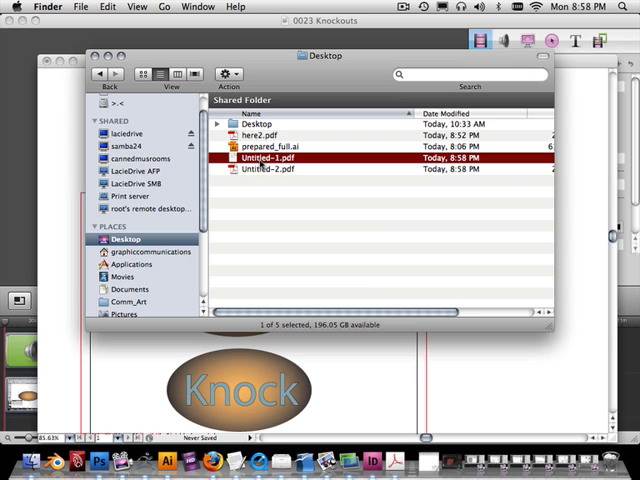
double_click(268, 169)
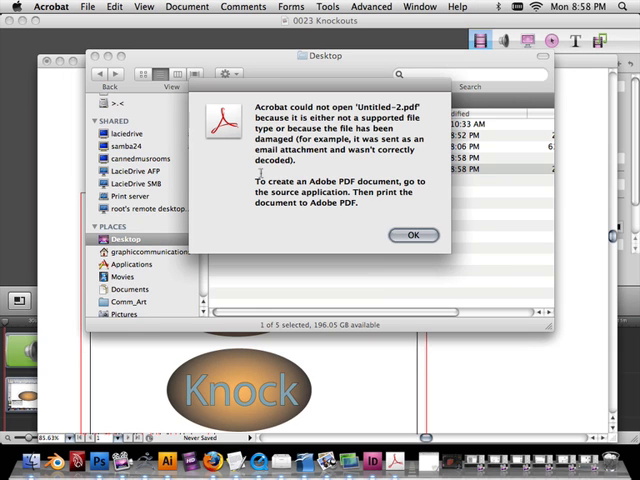
click(412, 235)
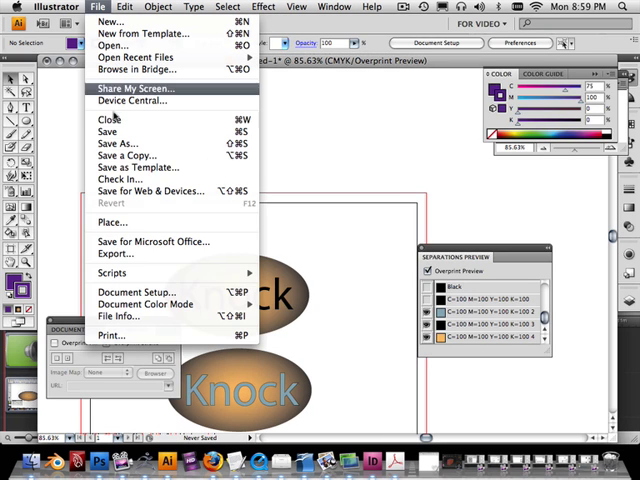
mouse_move(110, 335)
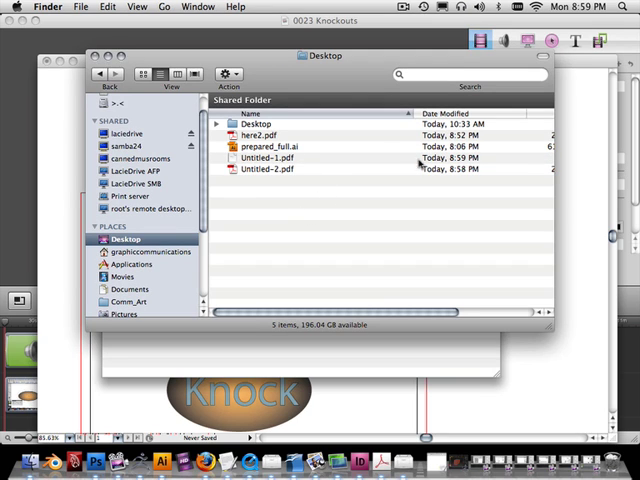
Open Untitled-1.pdf from the Desktop in Acrobat and scroll through its plates.
click(280, 157)
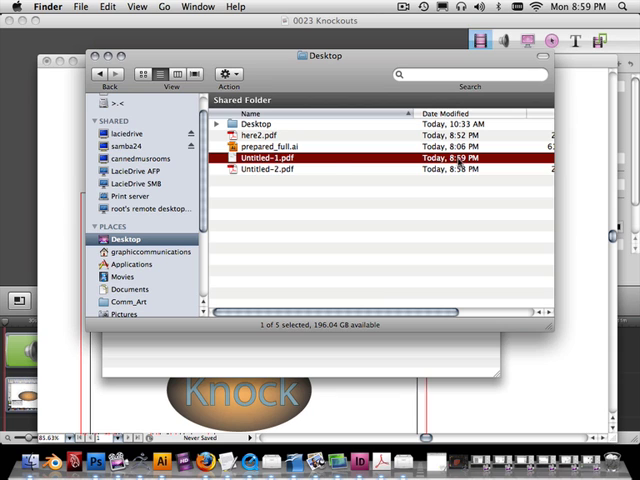
double_click(280, 158)
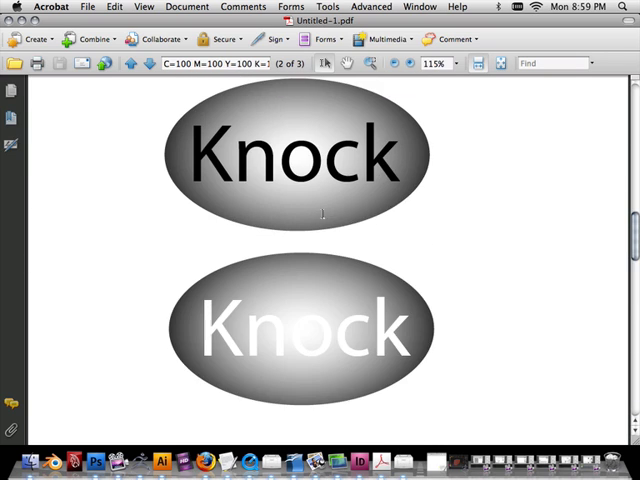
scroll(up, 3)
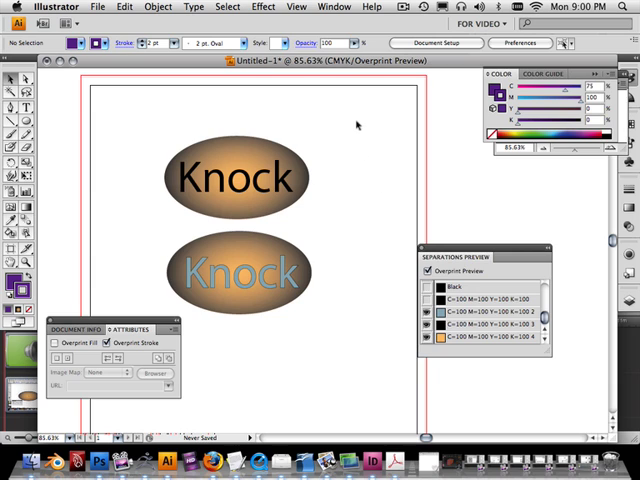
Marquee-select both Knock ovals and their text with the Selection tool.
drag(150, 140, 320, 320)
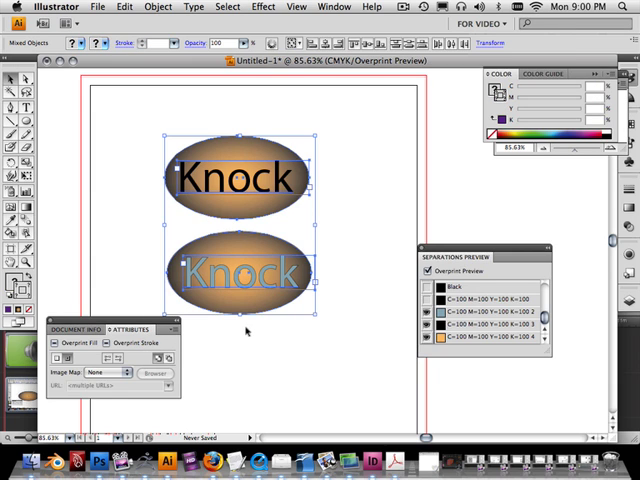
mouse_move(357, 343)
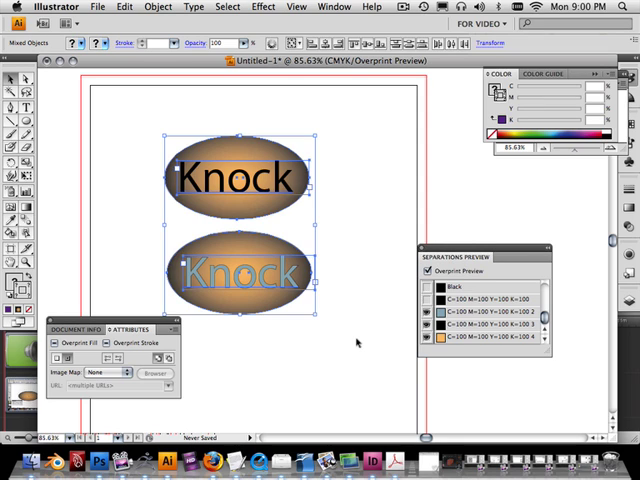
mouse_move(335, 340)
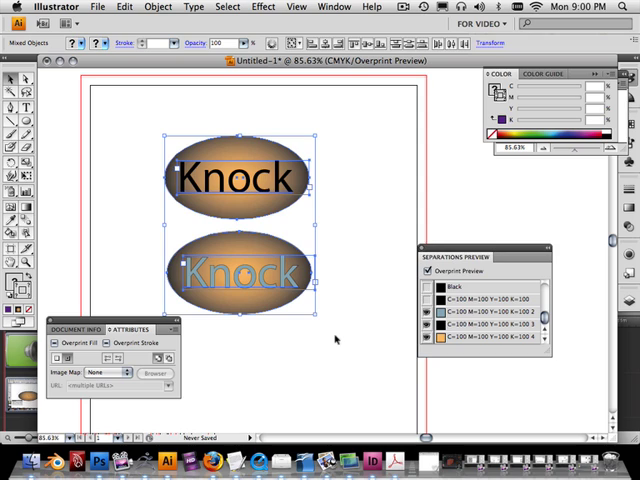
mouse_move(332, 330)
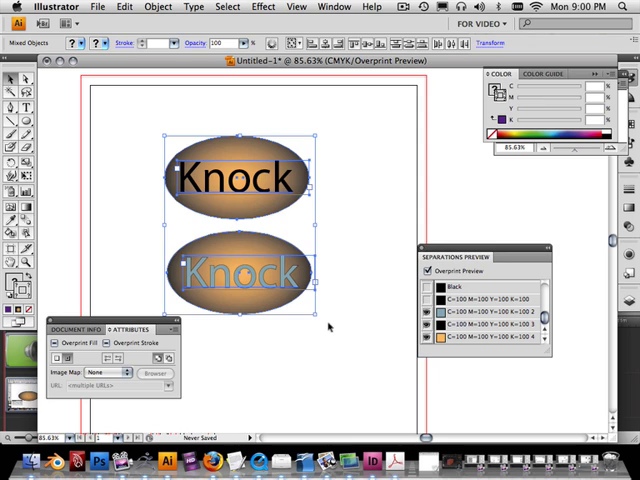